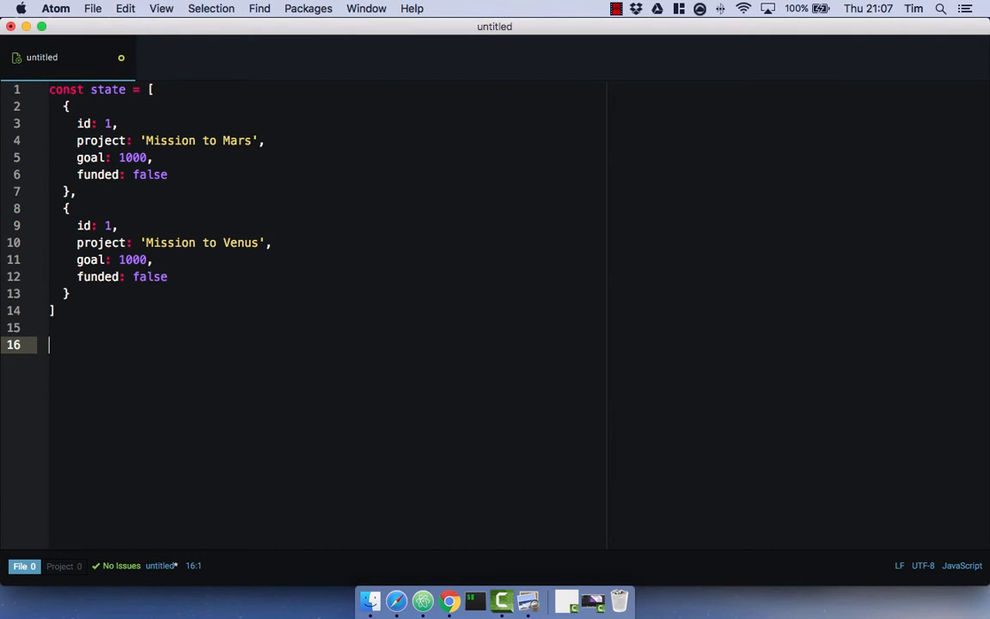
# - Below the state array, type an object literal with type: 'ADD_PROJECT' and start a new line
pyautogui.write('{')
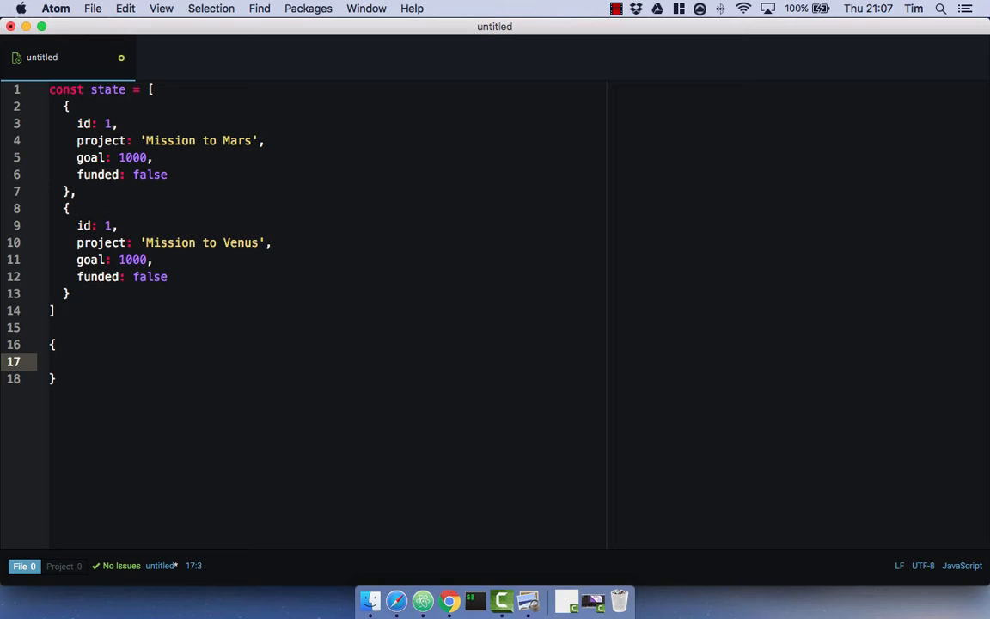
pyautogui.write('type')
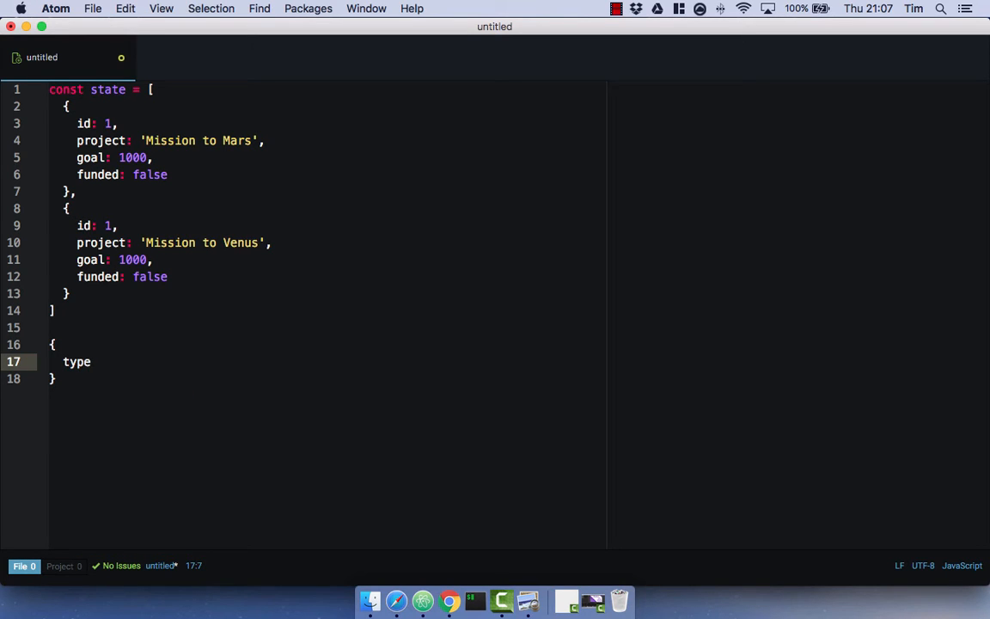
pyautogui.write(':')
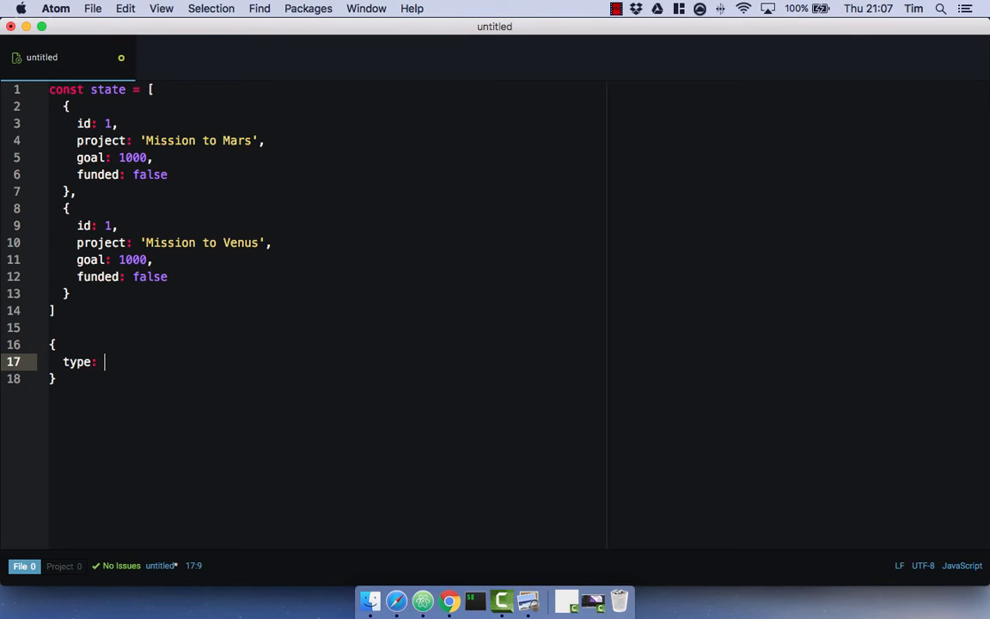
pyautogui.write("'")
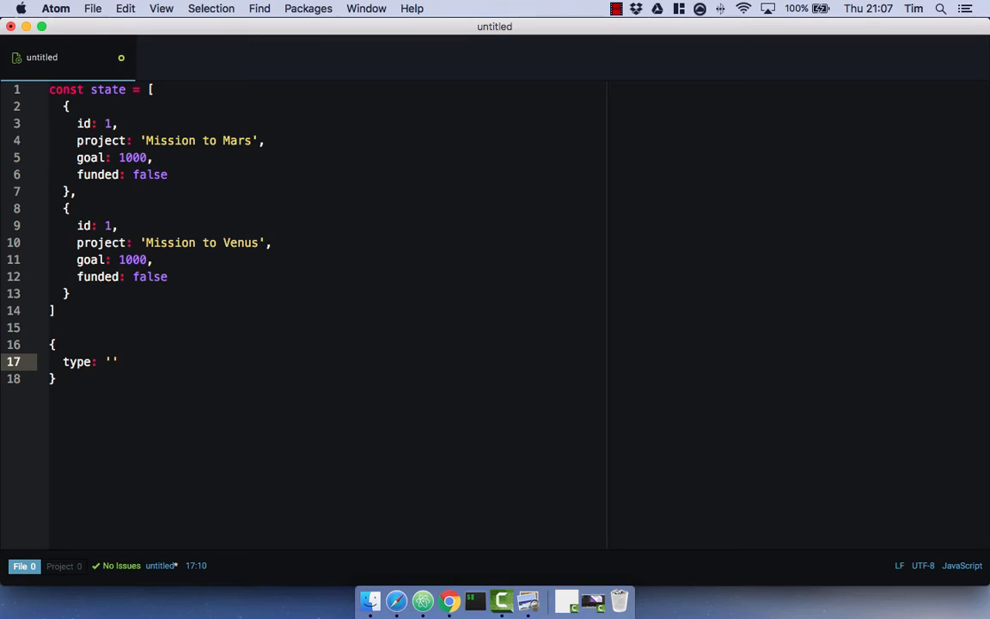
pyautogui.write('ADD_P')
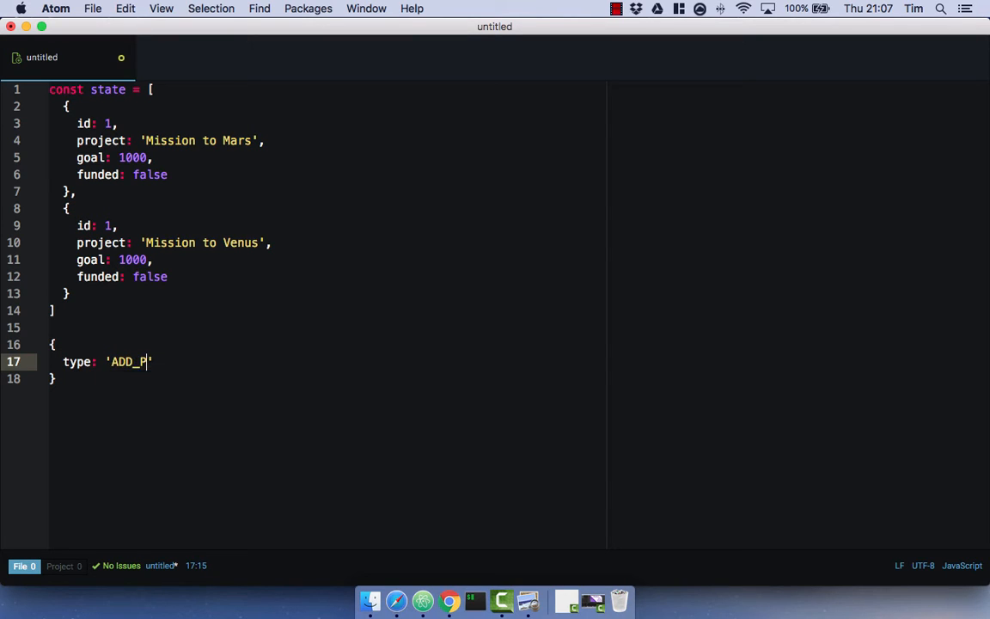
pyautogui.write('ROJECT')
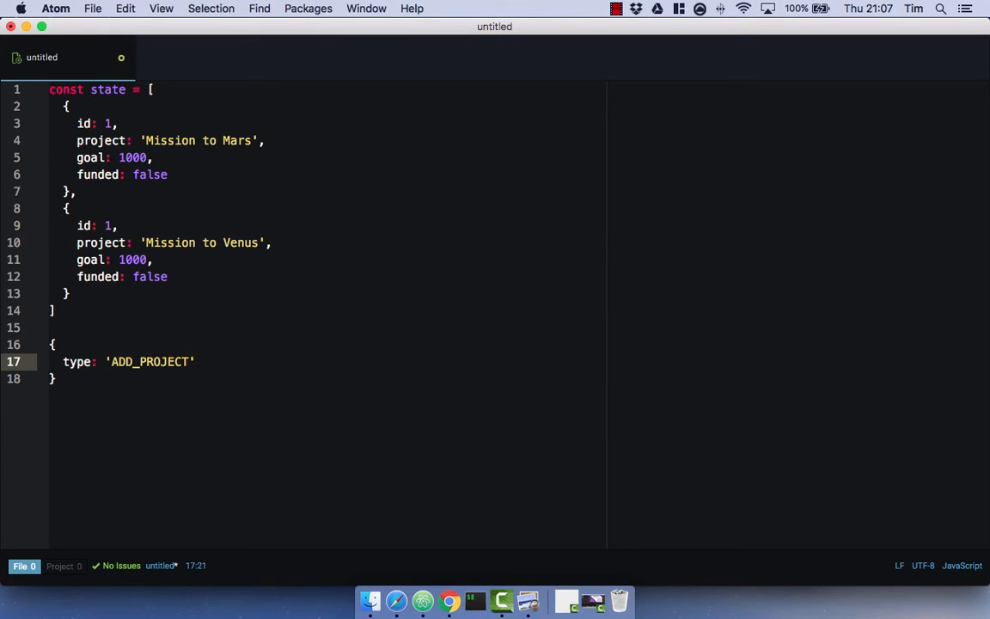
pyautogui.write(',')
pyautogui.press('enter')
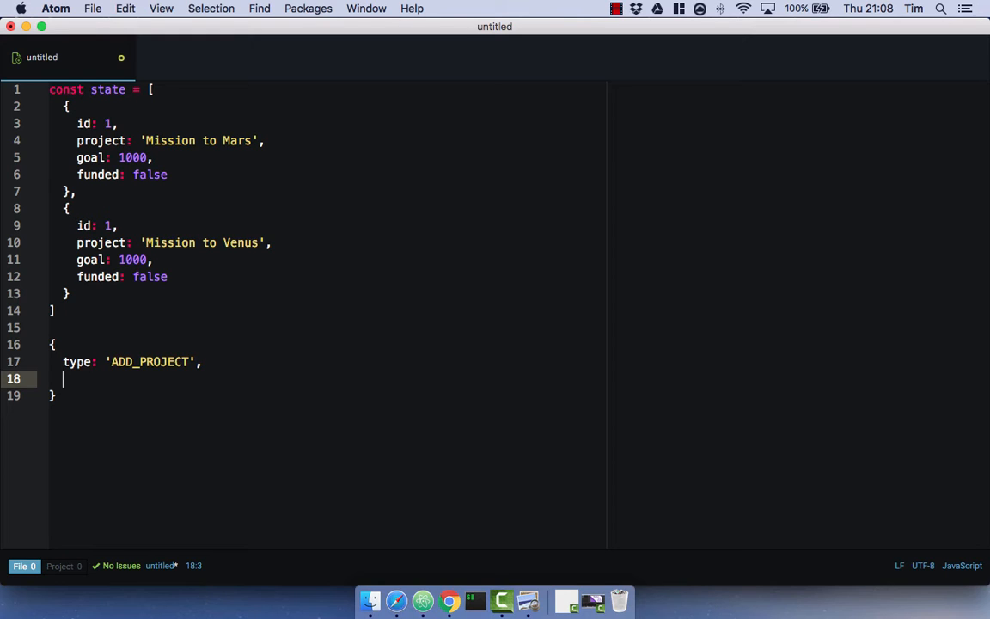
# - Add project: 'Mission to Mercury' and goal: 9999 to the action object
pyautogui.write("project: '")
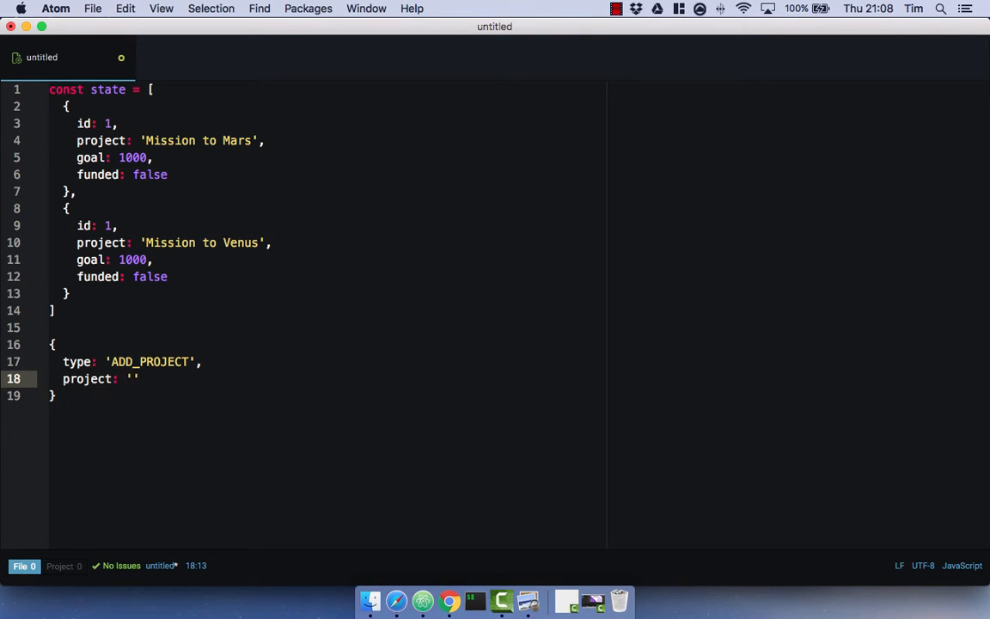
pyautogui.write('Missi')
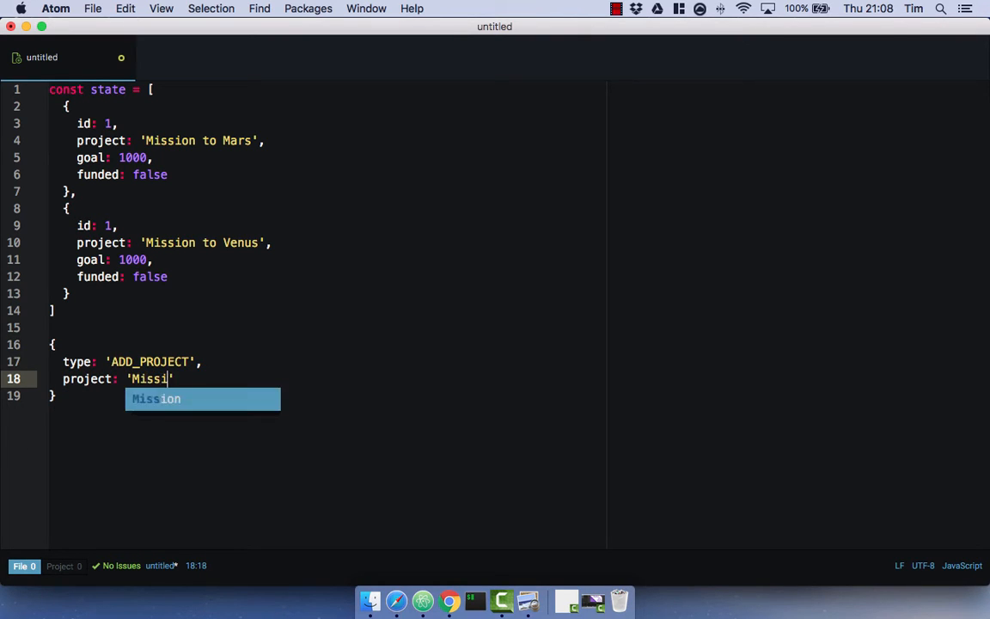
pyautogui.write('on to')
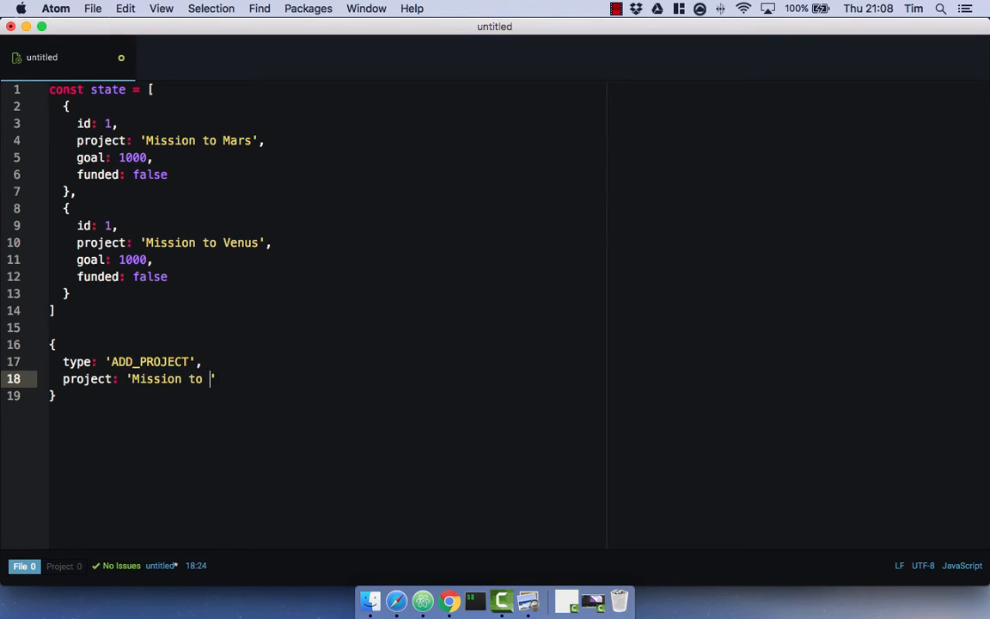
pyautogui.write("Mercury',")
pyautogui.write('goa')
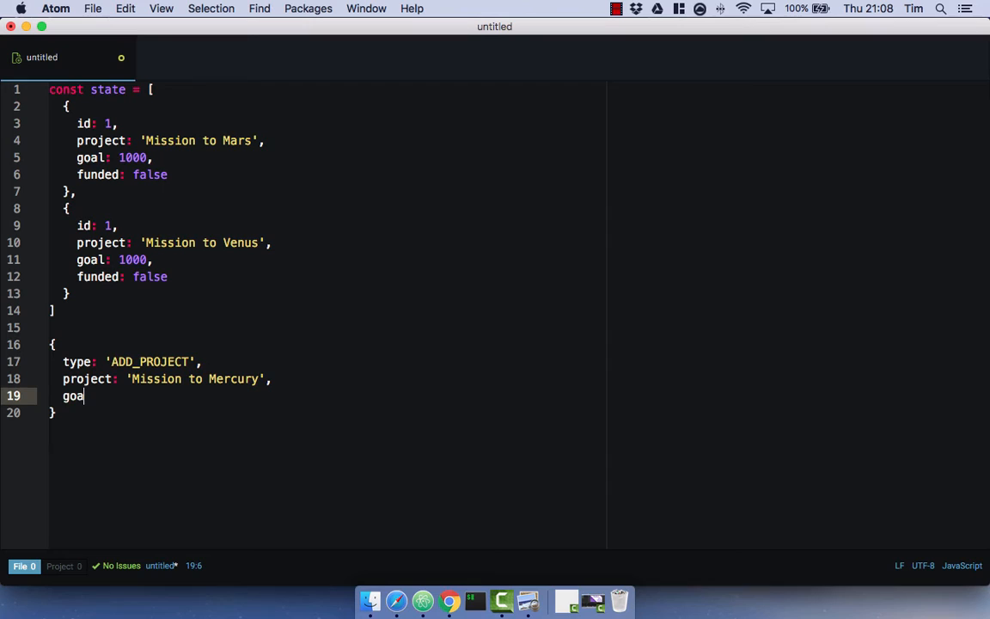
pyautogui.write(': 9')
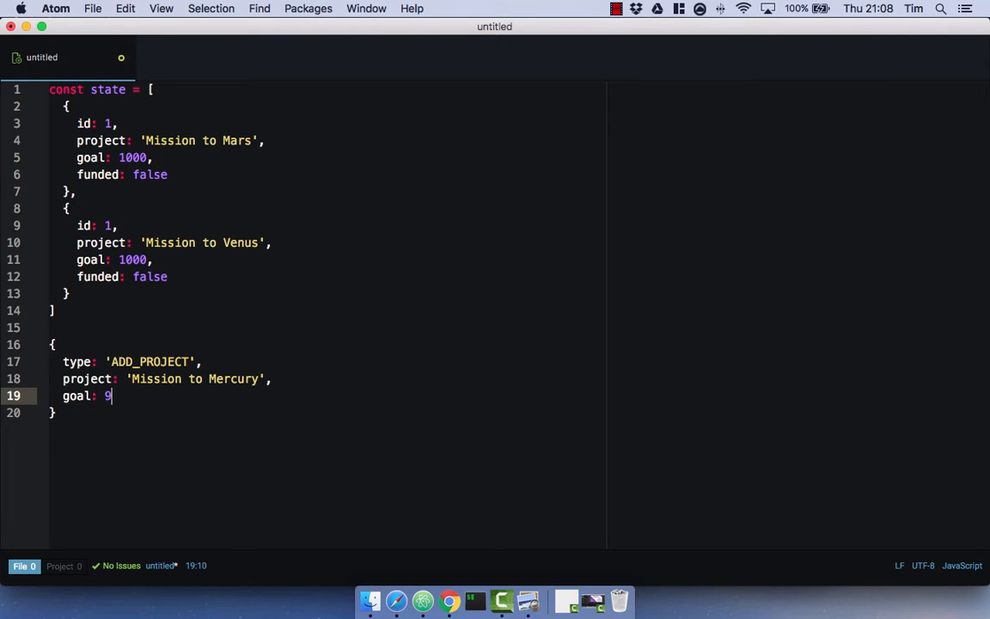
pyautogui.write('999')
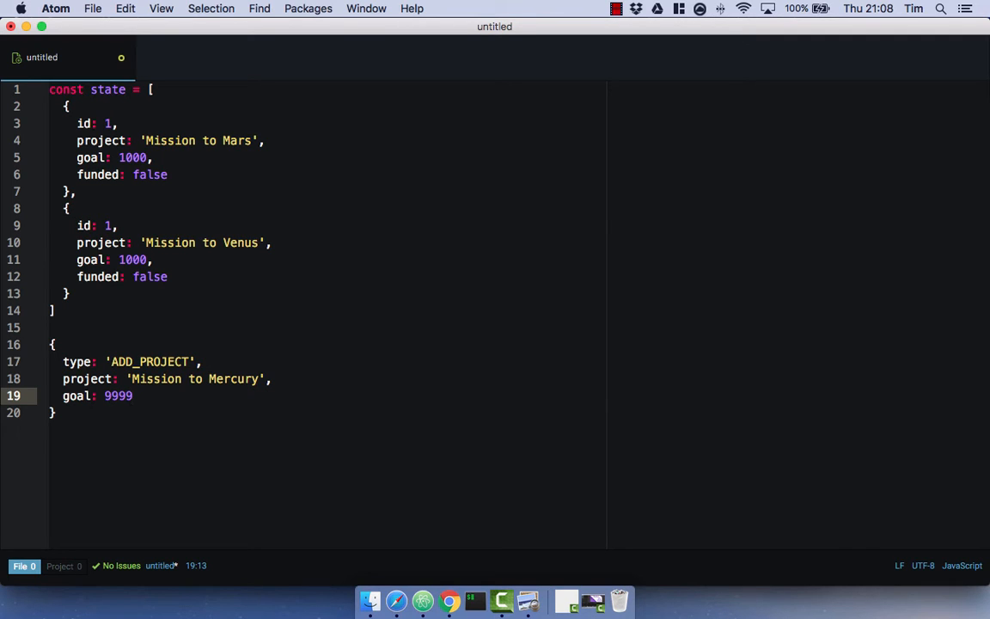
# - Below the action, add the new state array with a third project 'Mission to Mercury', goal 9999
pyautogui.click(133, 396)
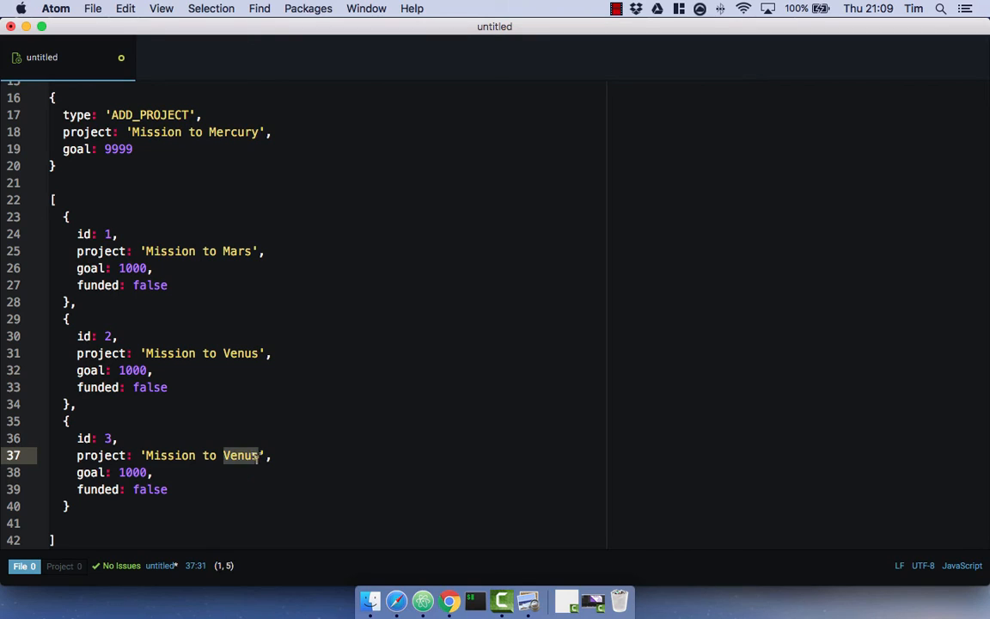
pyautogui.write('Mercurt')
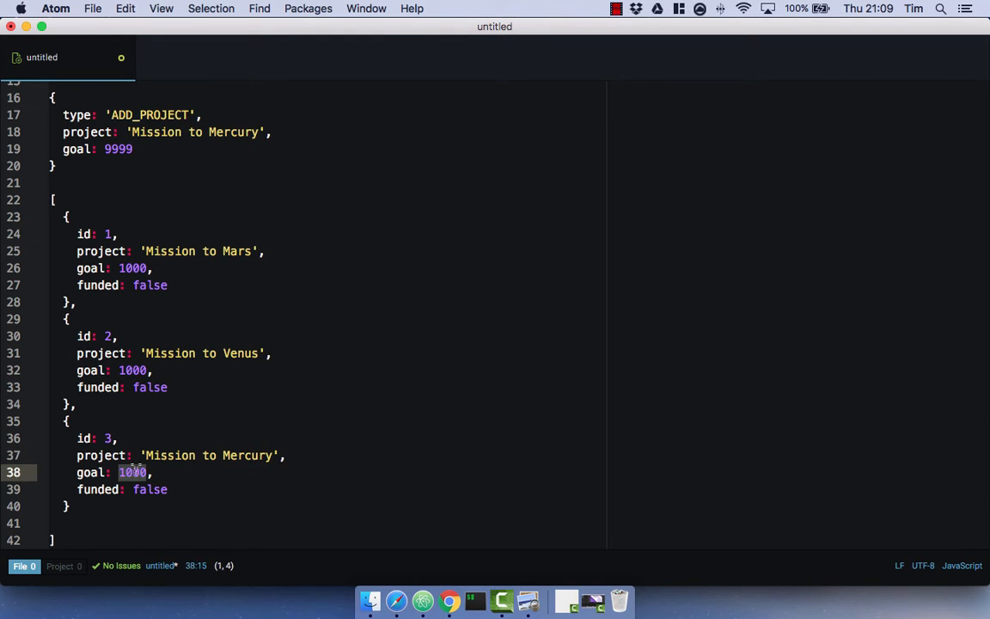
pyautogui.write('9999')
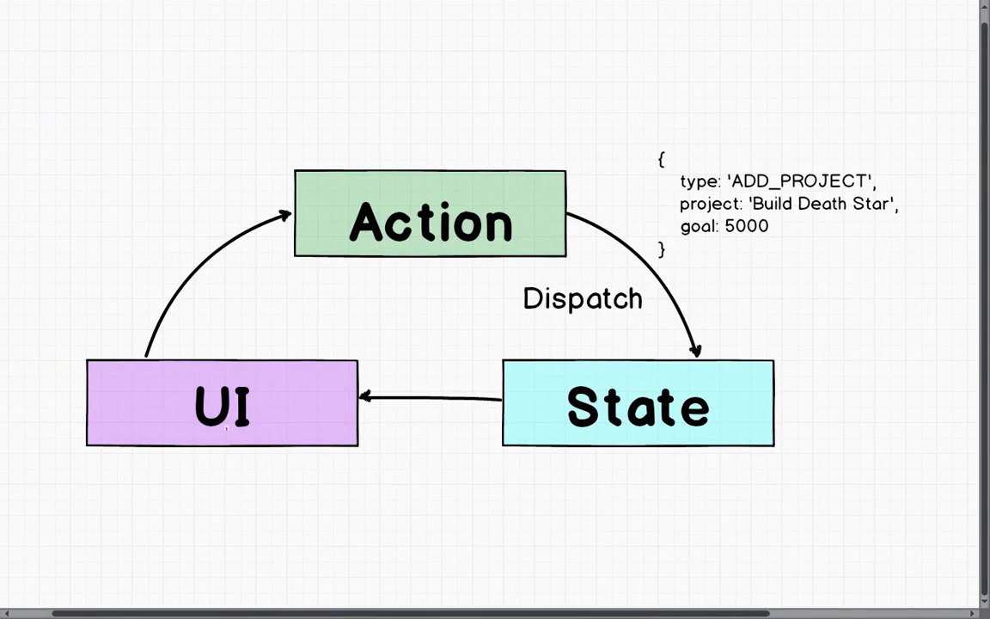
pyautogui.click(221, 402)
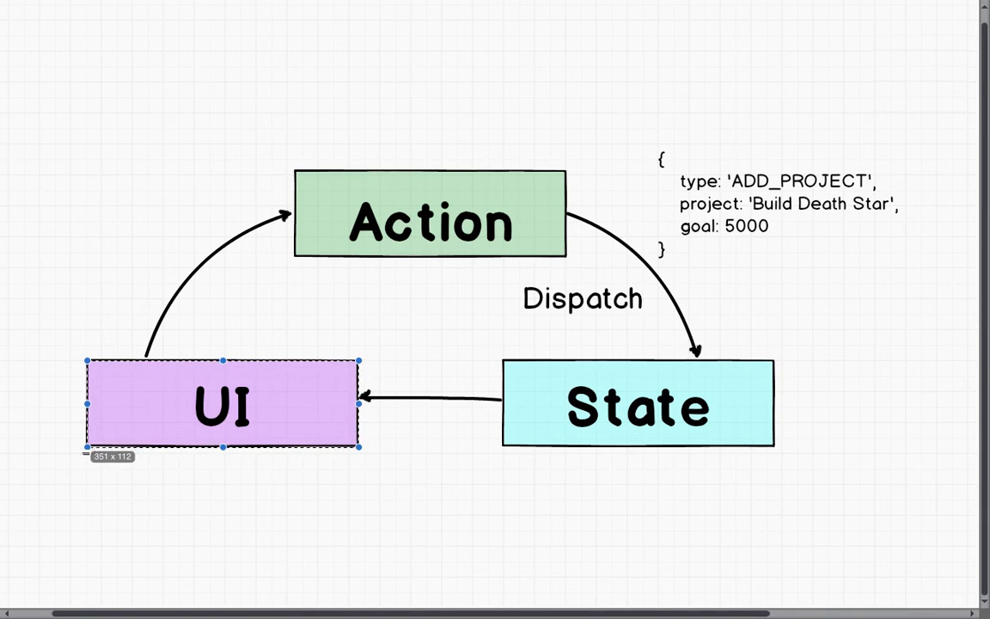
pyautogui.click(60, 333)
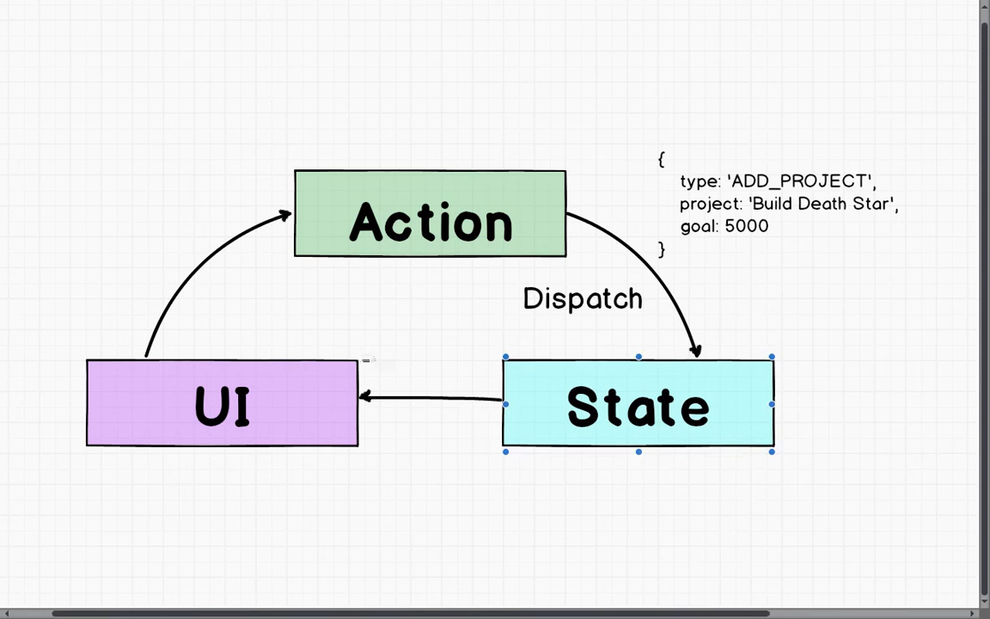
pyautogui.click(221, 404)
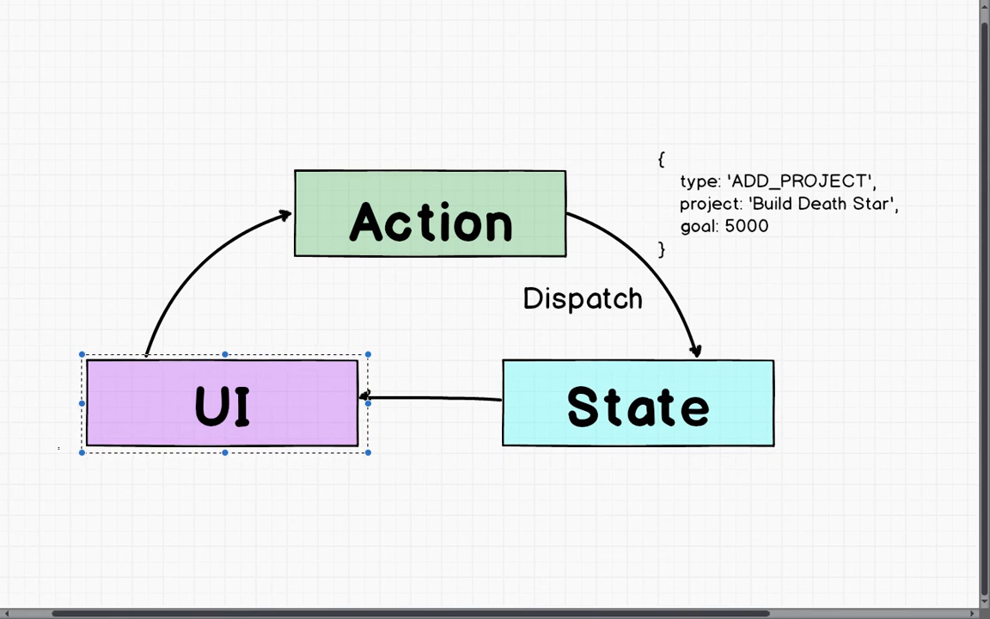